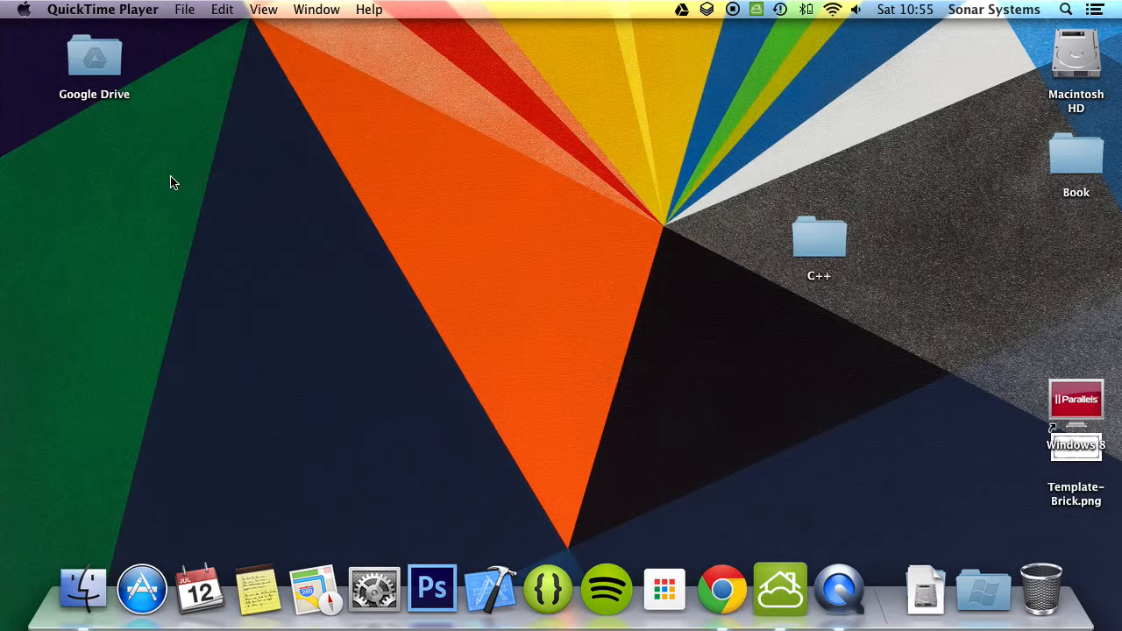
{"action": "mouse_move", "coordinate": [831, 265]}
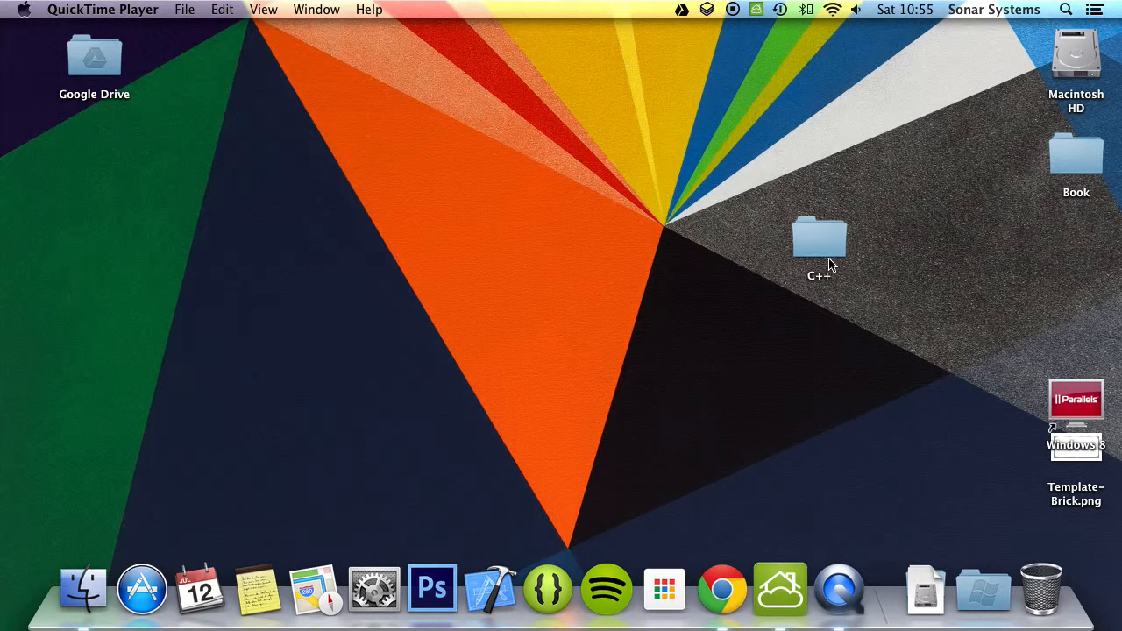
Navigate from the desktop C++ folder into its Mac subfolder in Finder
{"action": "double_click", "coordinate": [819, 237]}
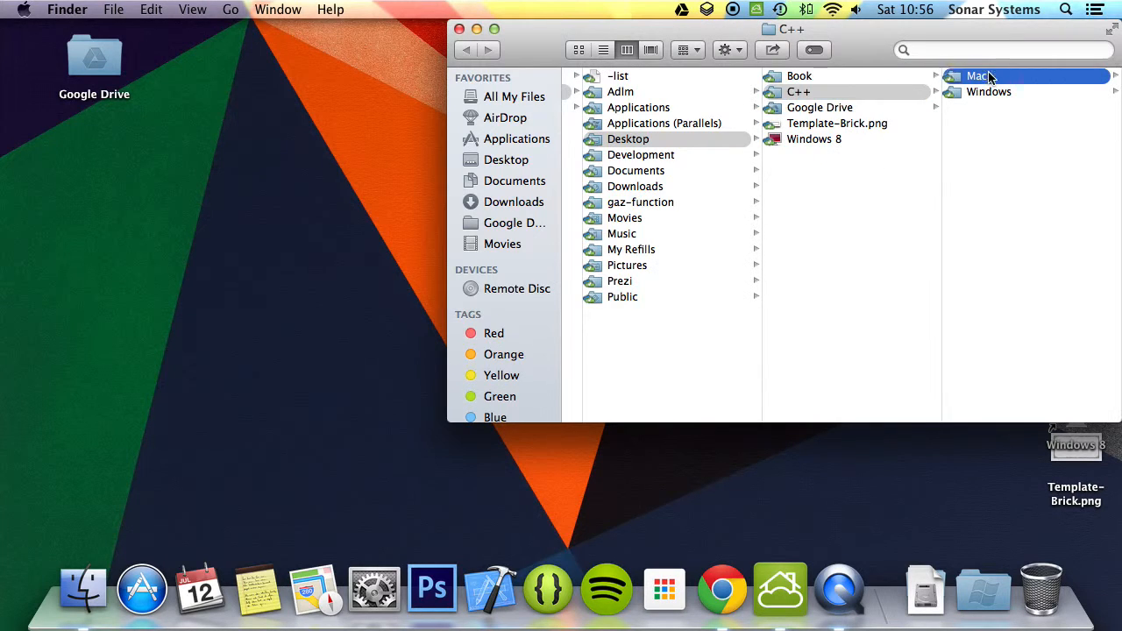
{"action": "double_click", "coordinate": [979, 77]}
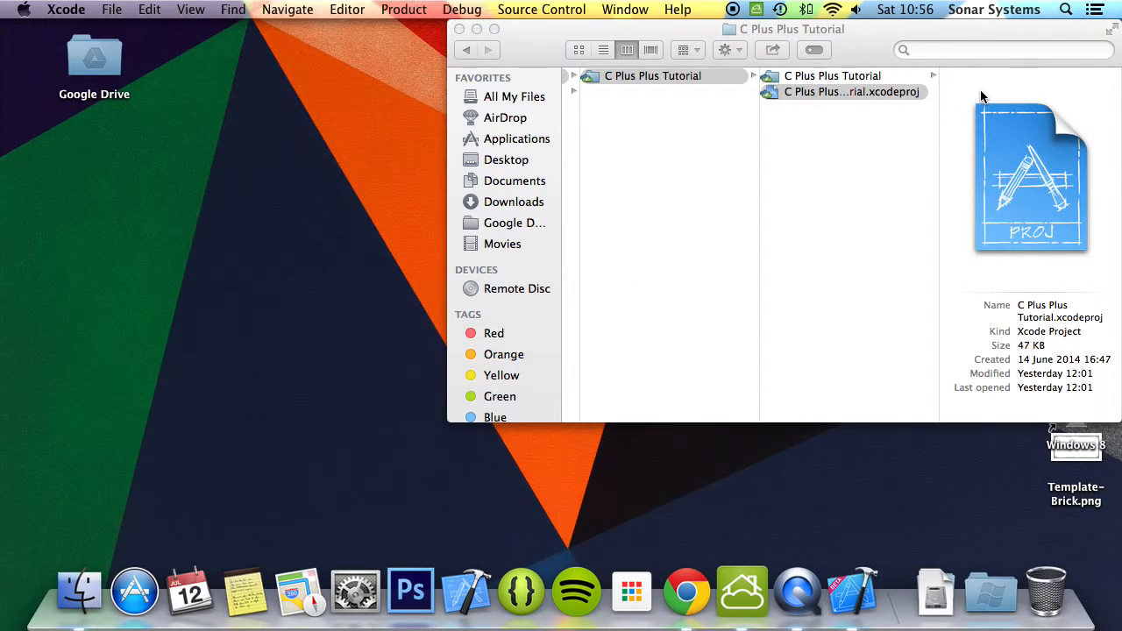
Open the C Plus Plus Tutorial project and write class Vehicle { public above main
{"action": "double_click", "coordinate": [850, 91]}
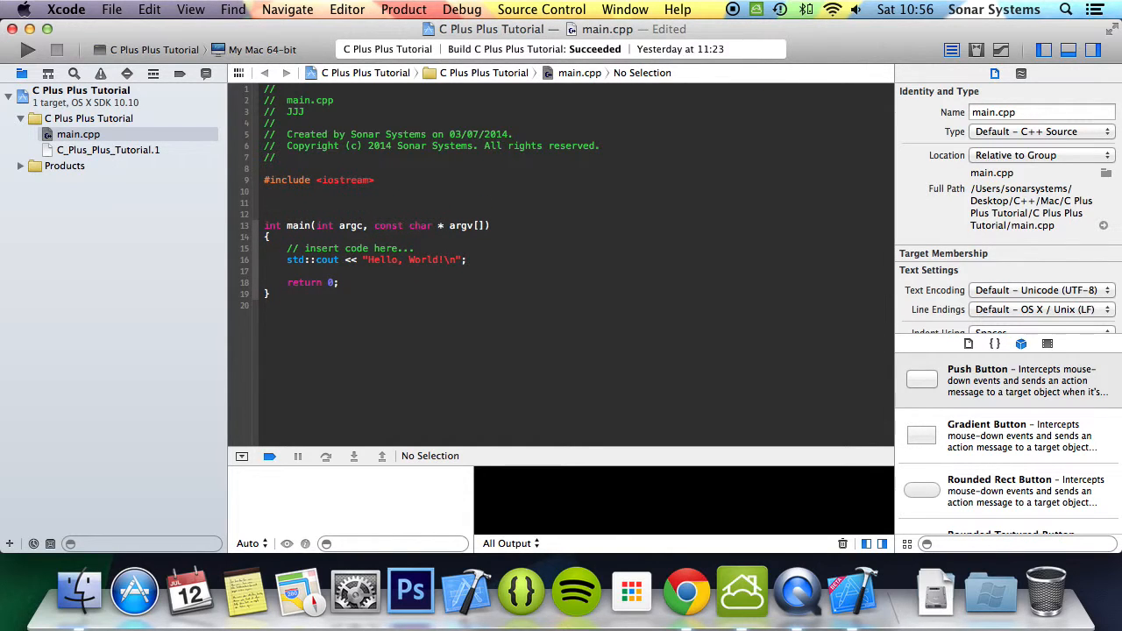
{"action": "type", "text": "class Vehicle"}
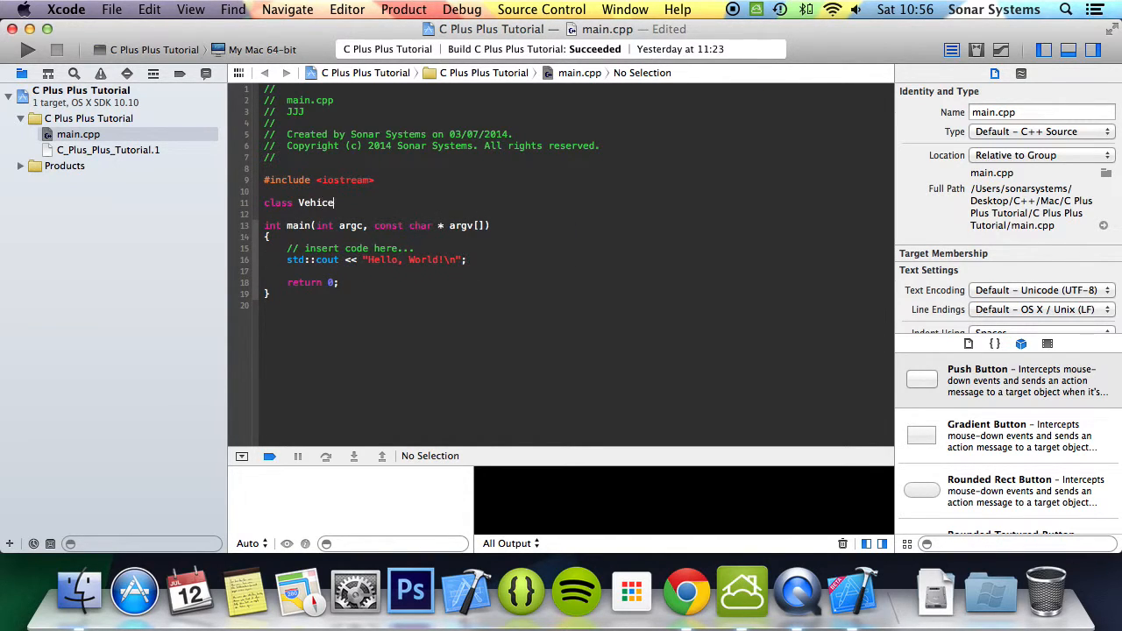
{"action": "type", "text": "{"}
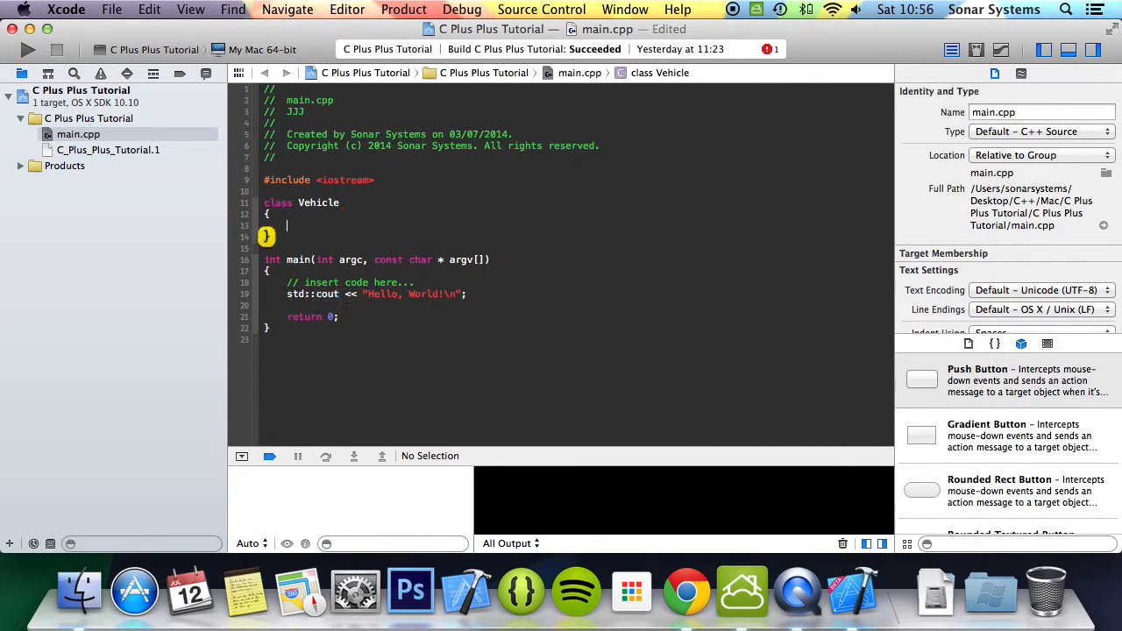
{"action": "type", "text": "public"}
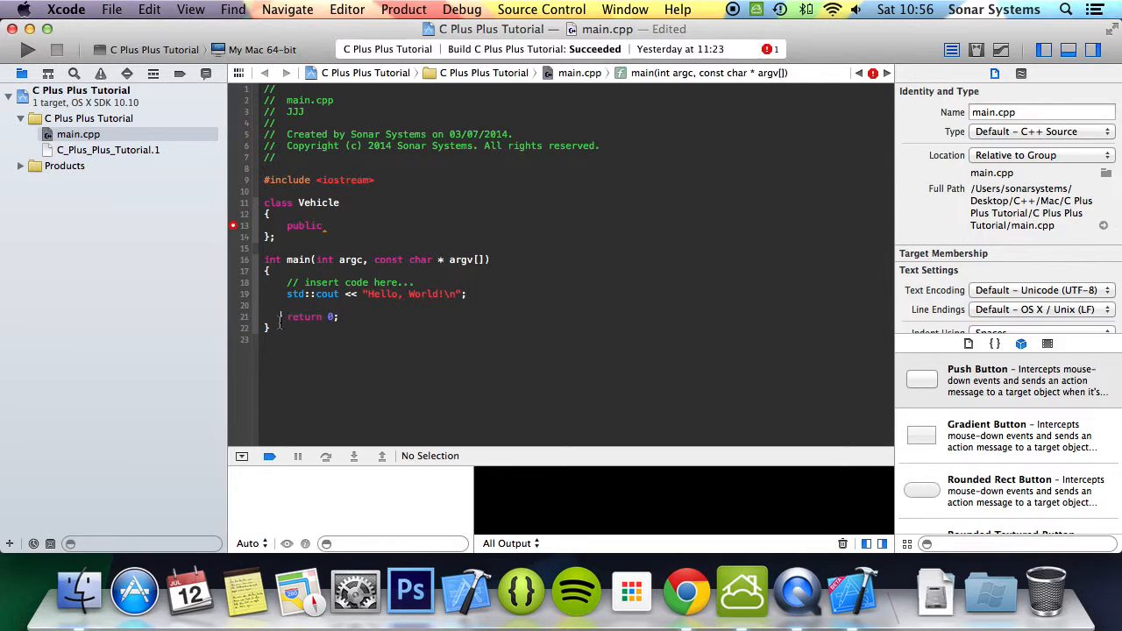
{"action": "left_click", "coordinate": [307, 315]}
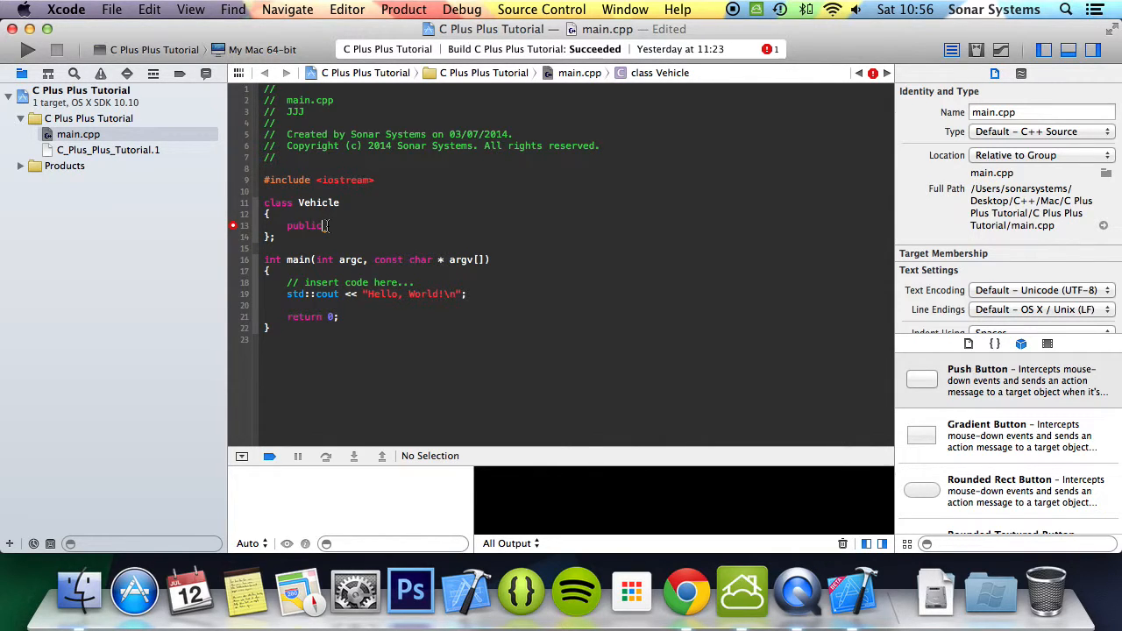
Declare the constructor Vehicle(); and destructor ~Vehicle(); in the public section
{"action": "key", "text": "Return"}
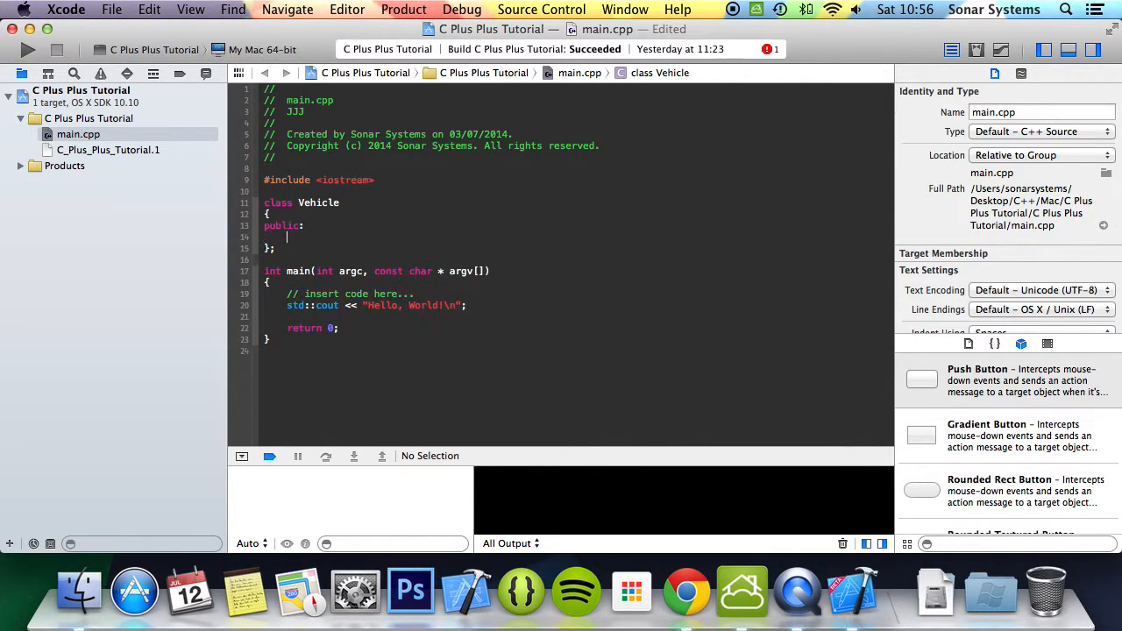
{"action": "key", "text": "return"}
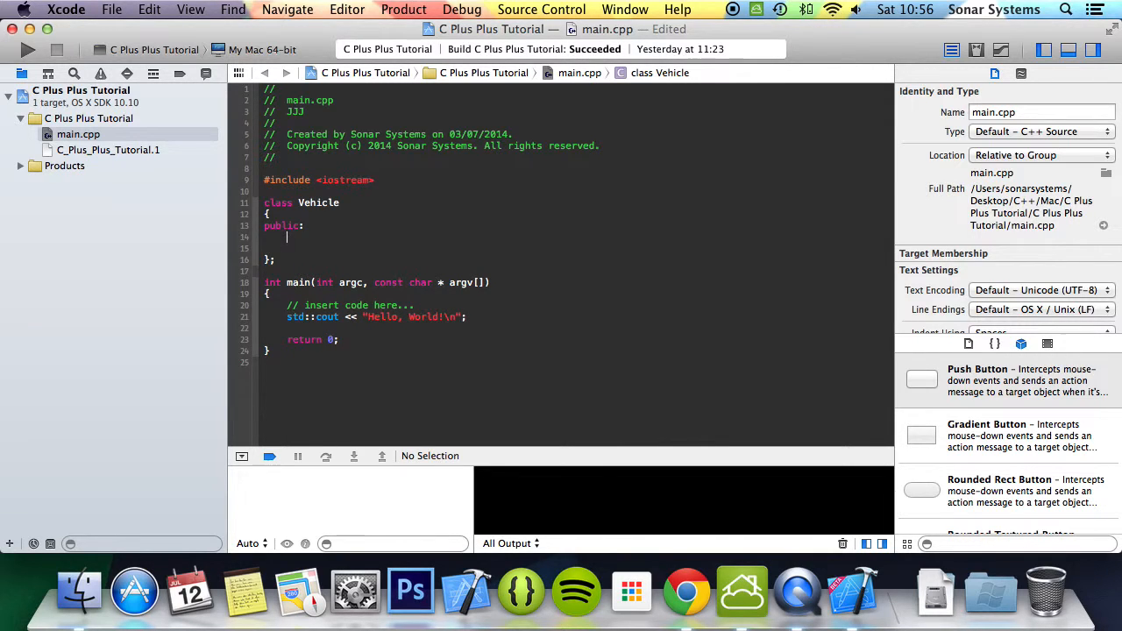
{"action": "type", "text": "Vehicle"}
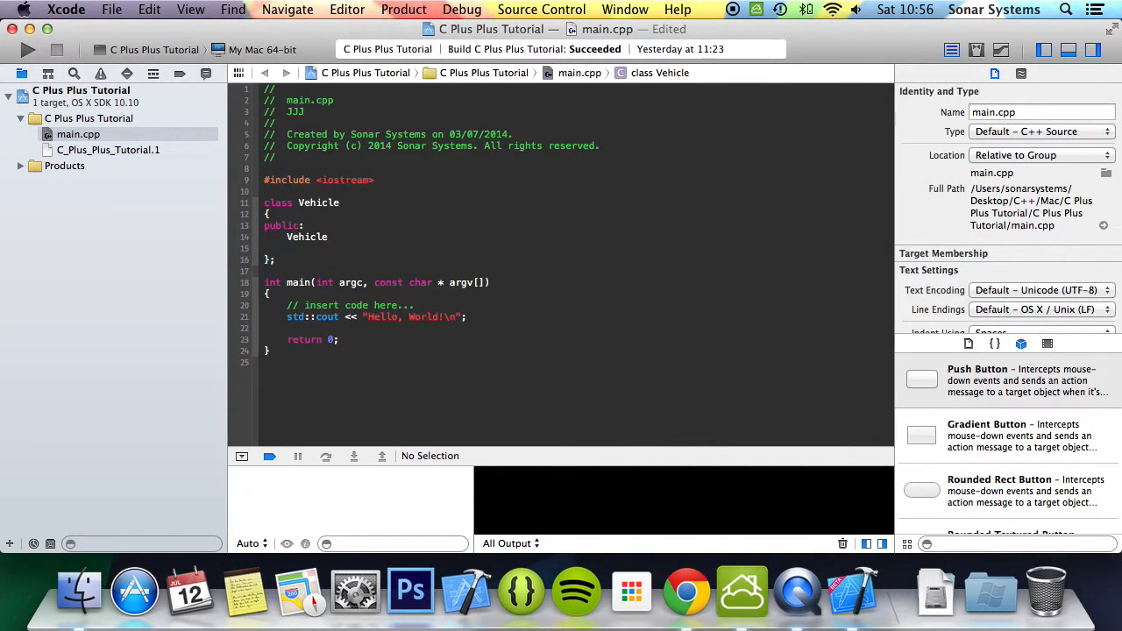
{"action": "type", "text": "();"}
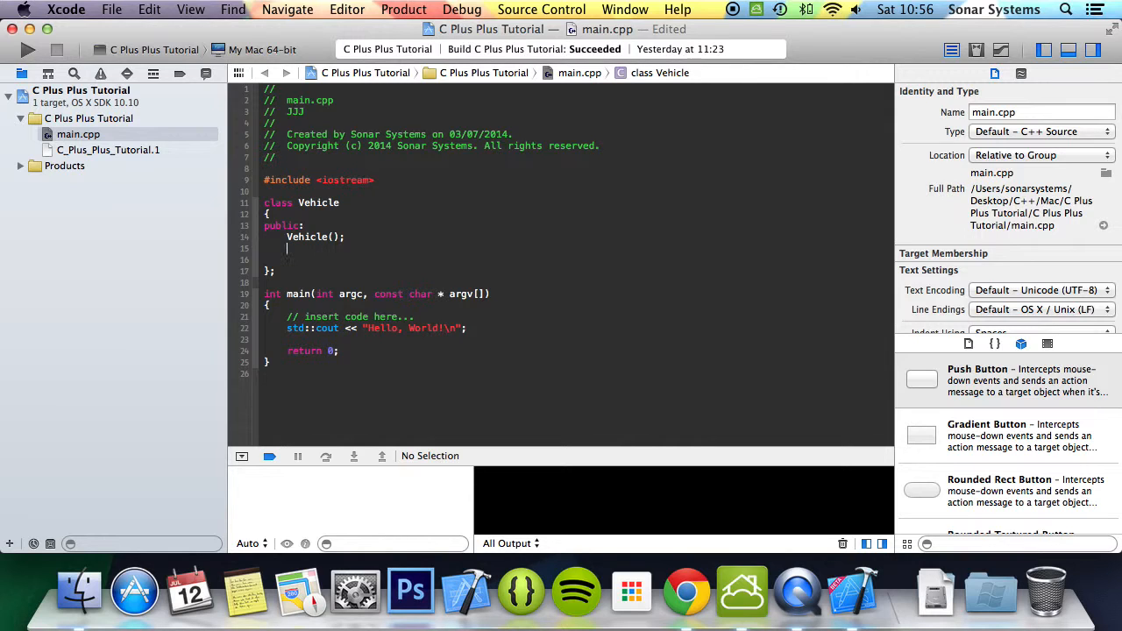
{"action": "type", "text": "~"}
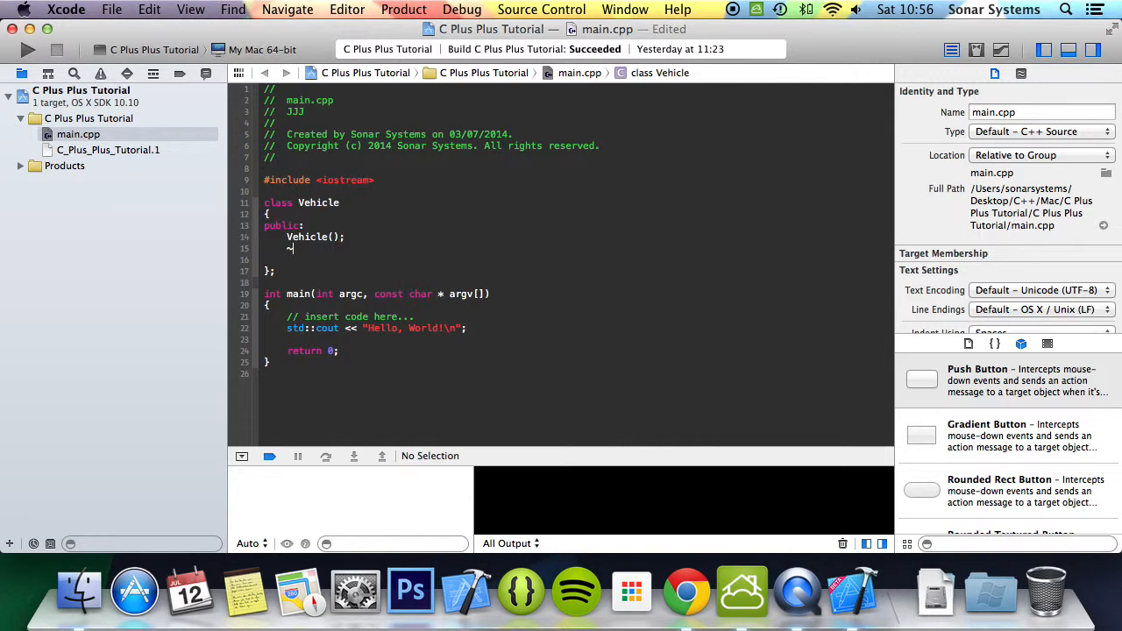
{"action": "type", "text": "Veh"}
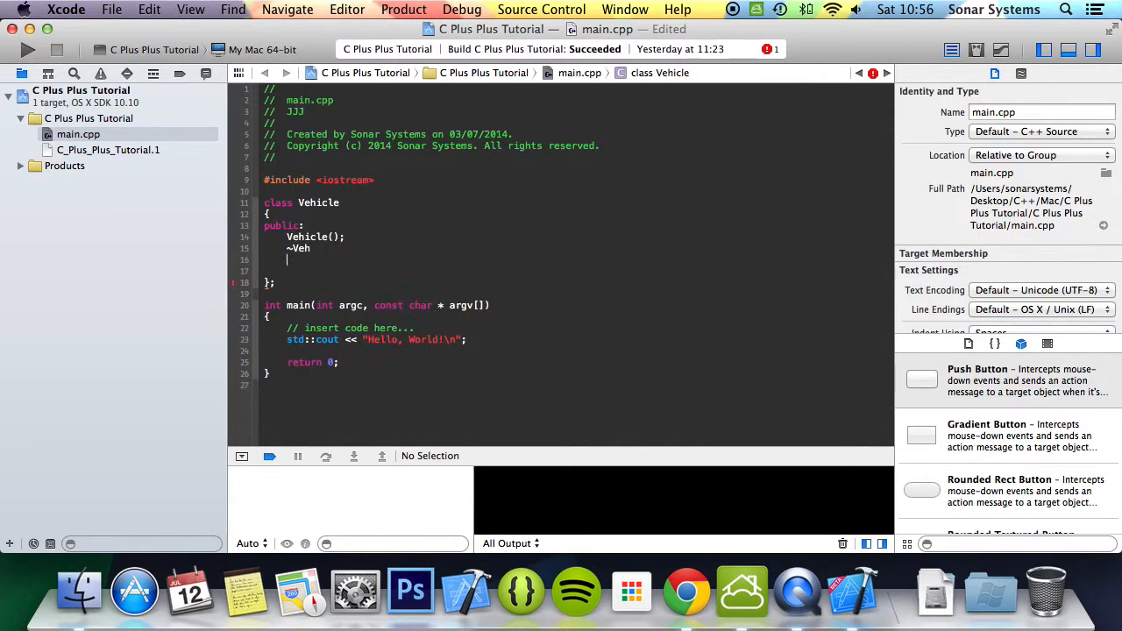
{"action": "type", "text": "icle"}
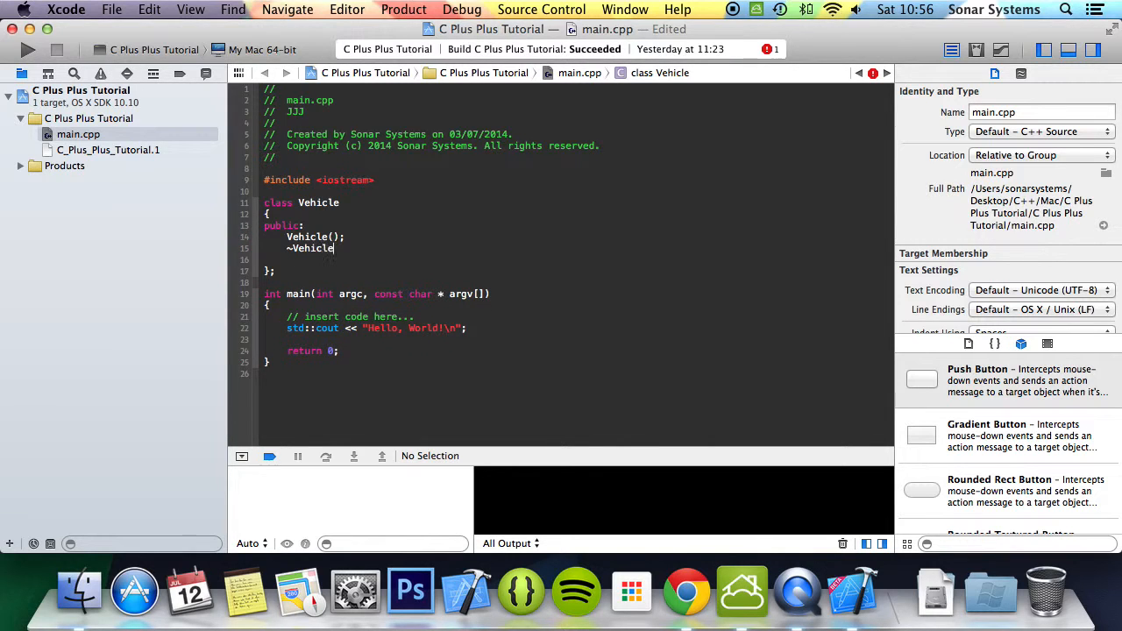
{"action": "type", "text": "();"}
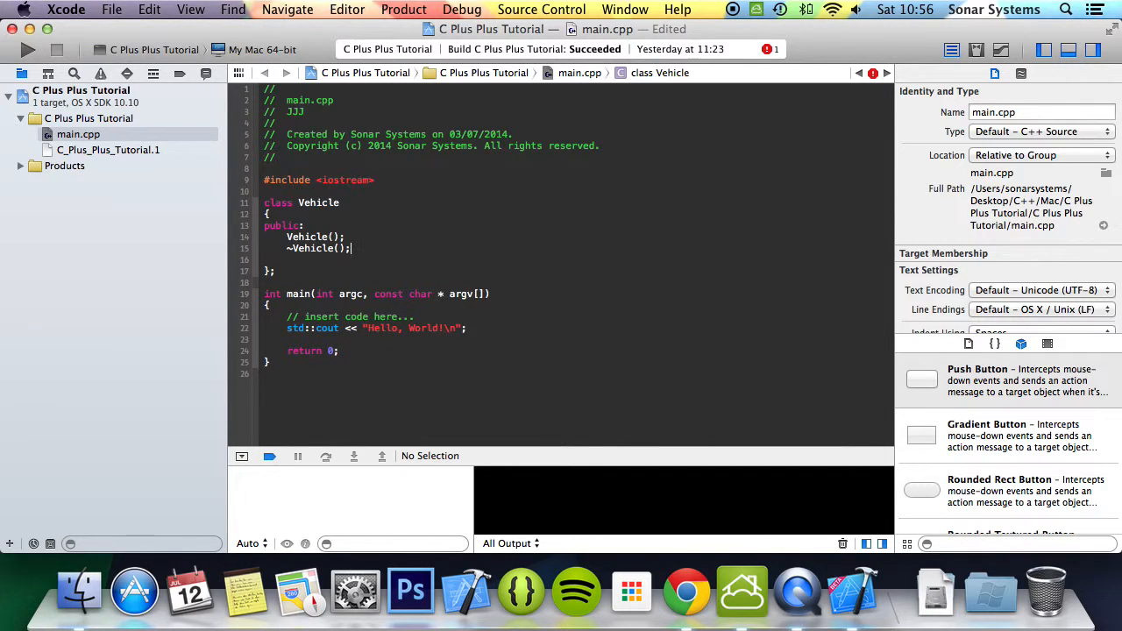
Add the int *pointer member to the Vehicle class
{"action": "type", "text": "int"}
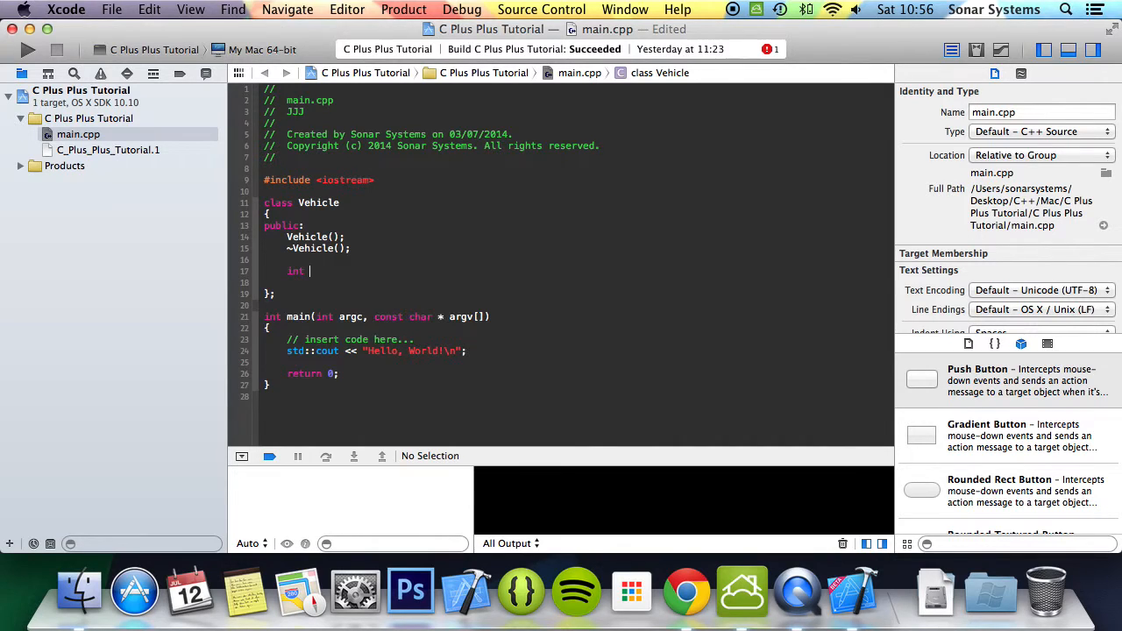
{"action": "type", "text": "*pointer"}
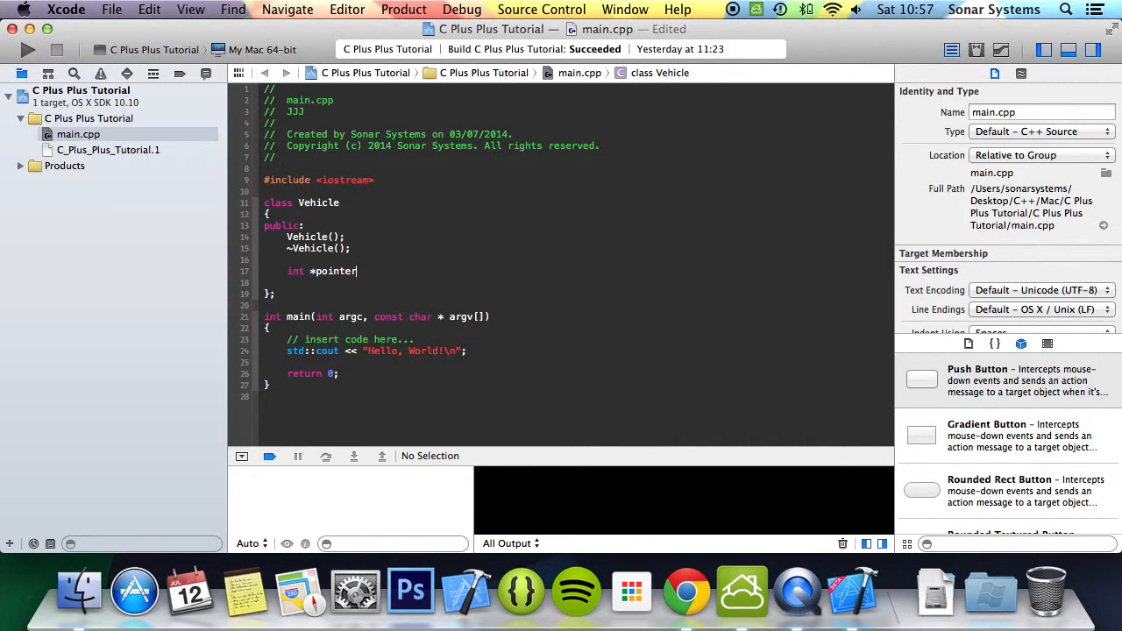
Define Vehicle::Vehicle() allocating pointer = new int() and ~Vehicle() doing delete pointer;
{"action": "type", "text": ";"}
{"action": "type", "text": "Vehicle::Vehicle("}
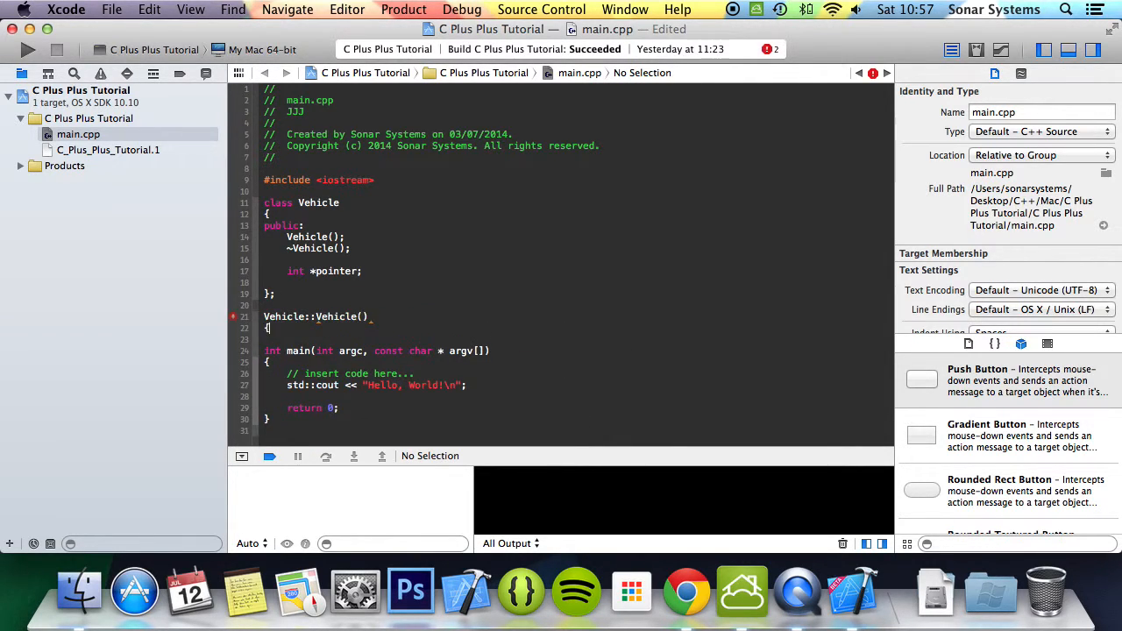
{"action": "type", "text": "pointer = new int();"}
{"action": "type", "text": "Vehicle::~Vehicle("}
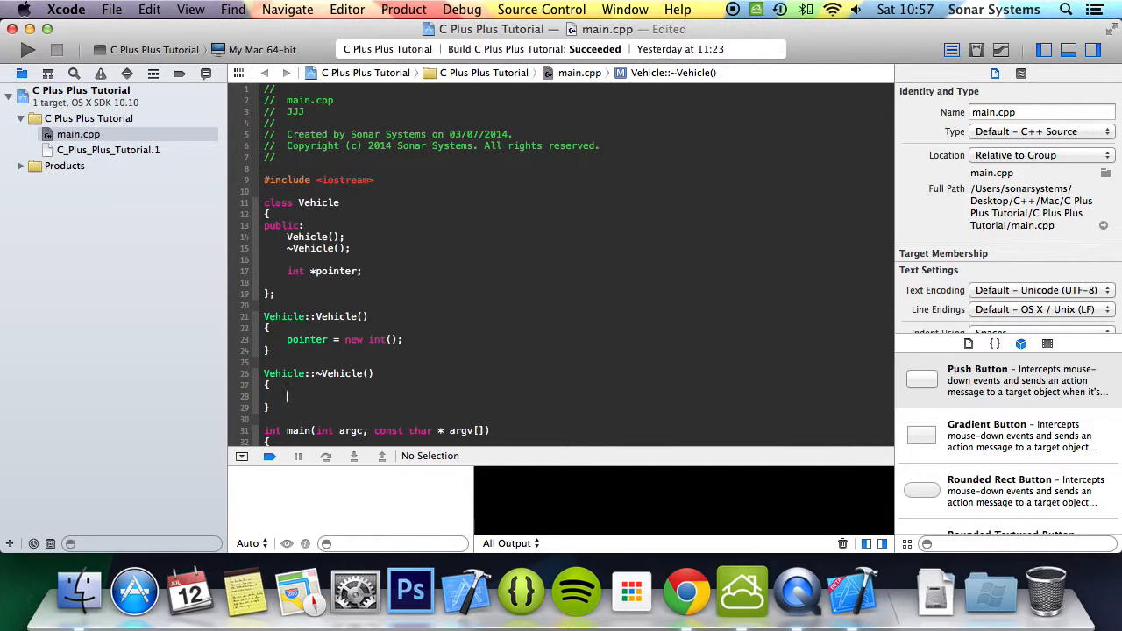
{"action": "type", "text": "delete"}
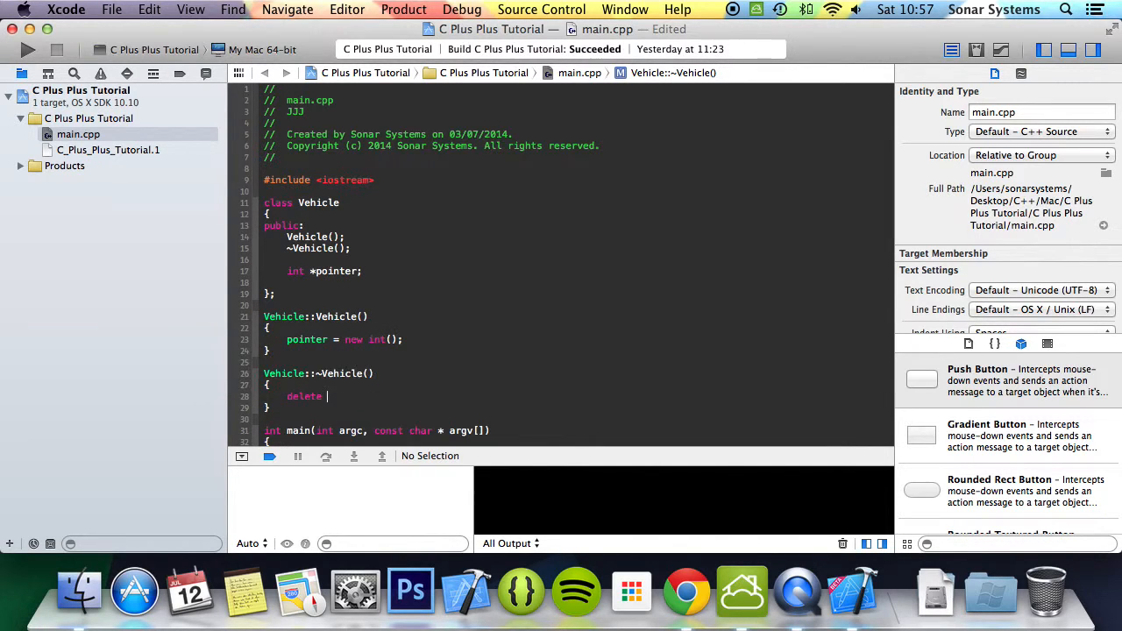
{"action": "type", "text": "pointer;"}
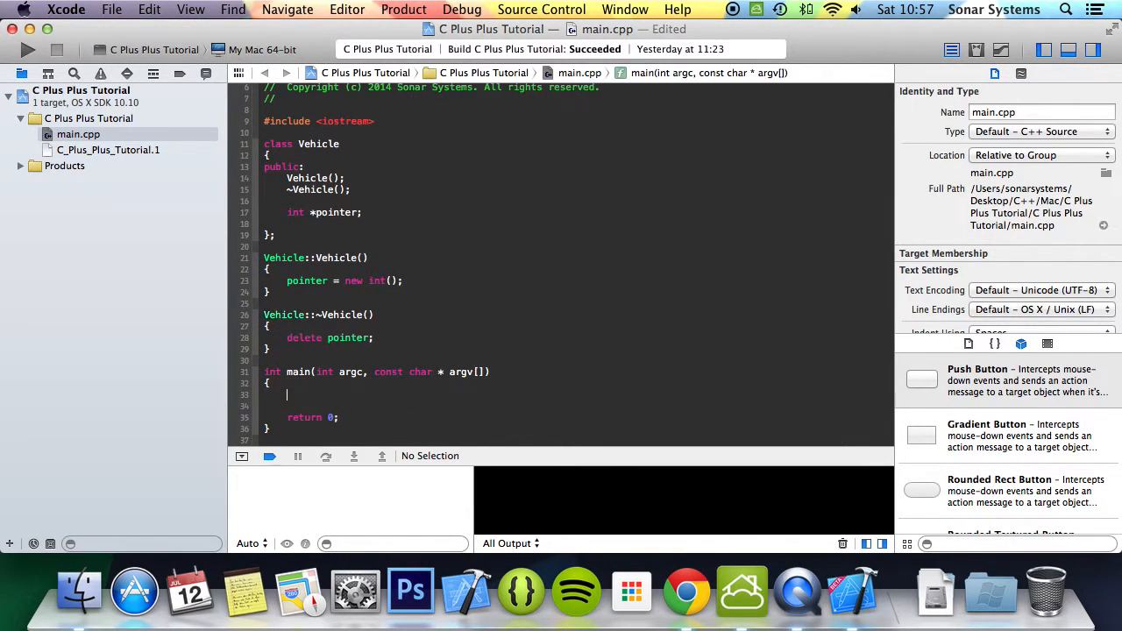
In main create Vehicle bmw, set *bmw.pointer = 56, print it with std::cout, and run
{"action": "type", "text": "Vehicle"}
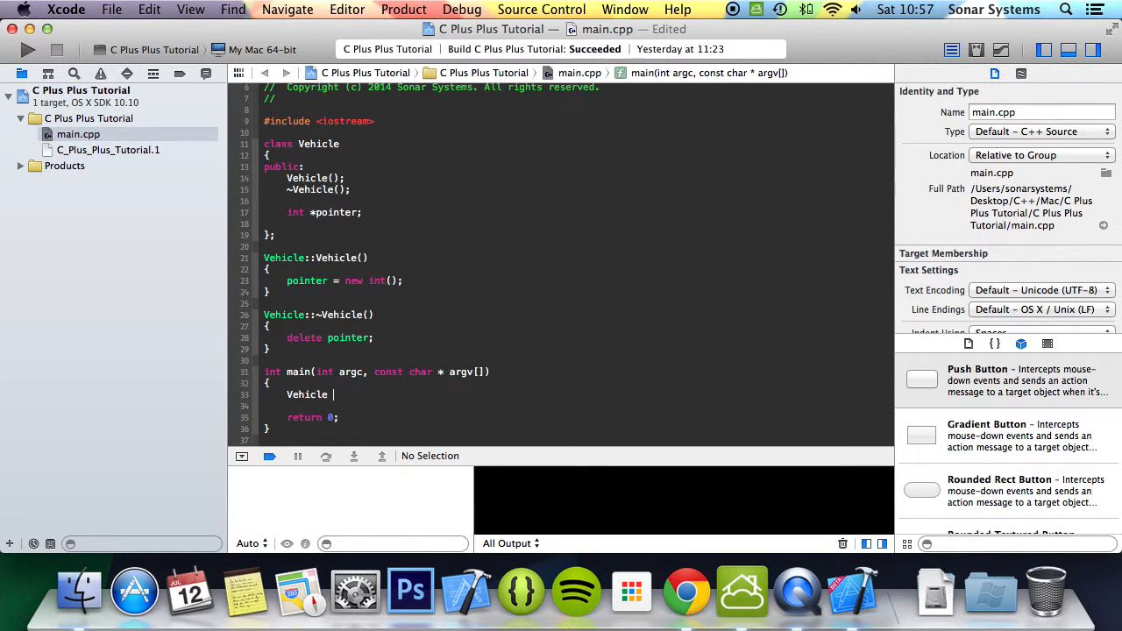
{"action": "type", "text": "bmw;"}
{"action": "type", "text": "*bmw.pointer"}
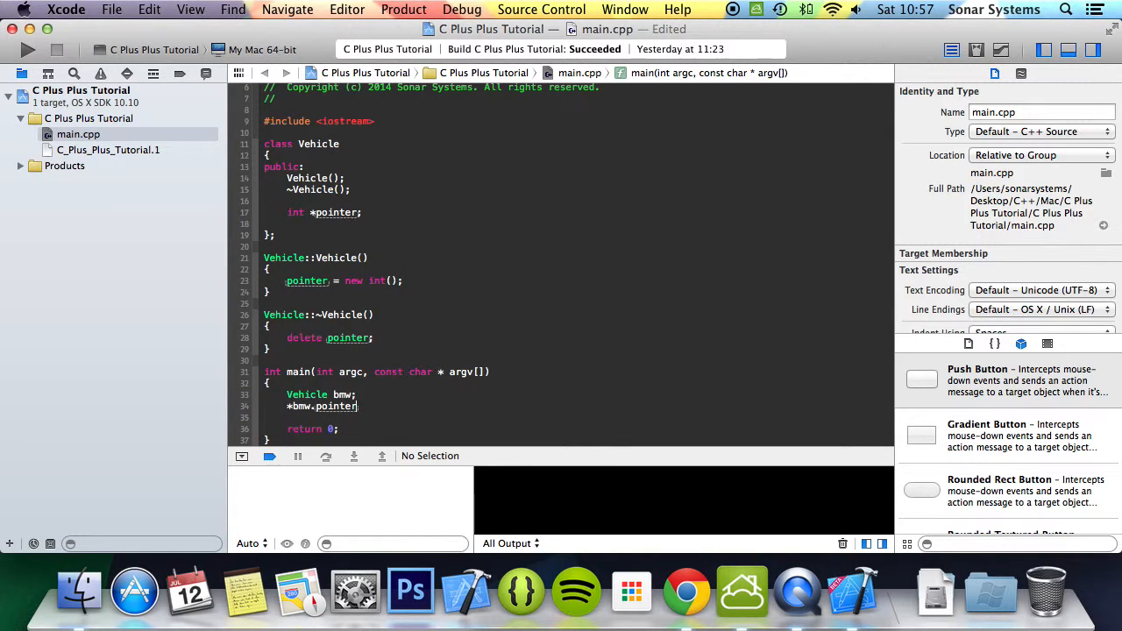
{"action": "type", "text": "= 56;"}
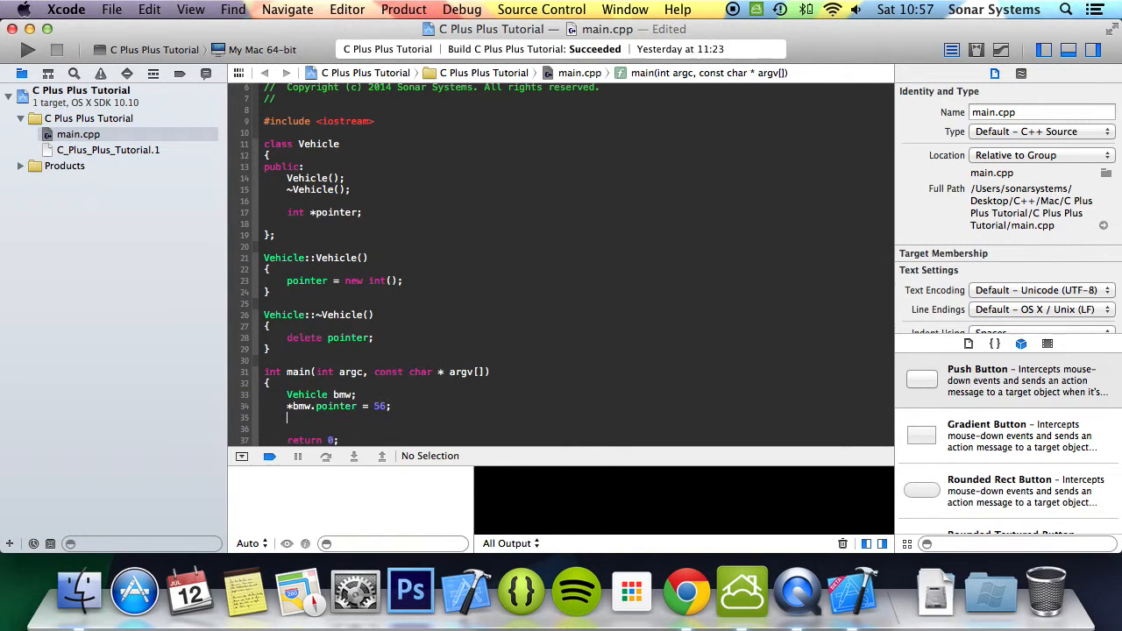
{"action": "type", "text": "std::cout << *bmw.pointer <<"}
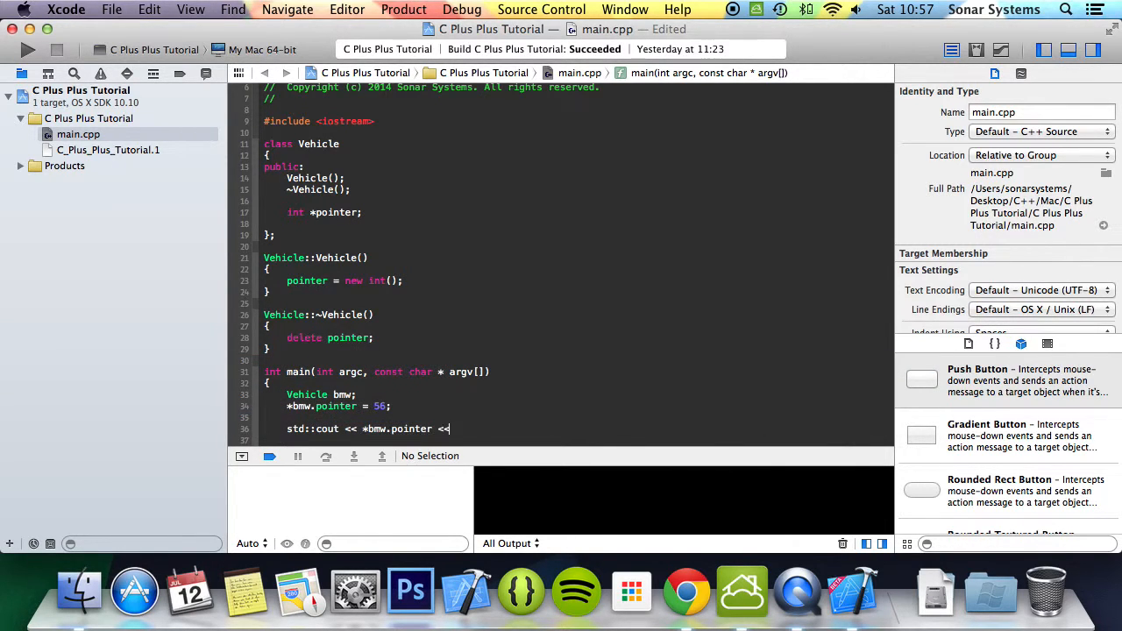
{"action": "type", "text": "std::endl;"}
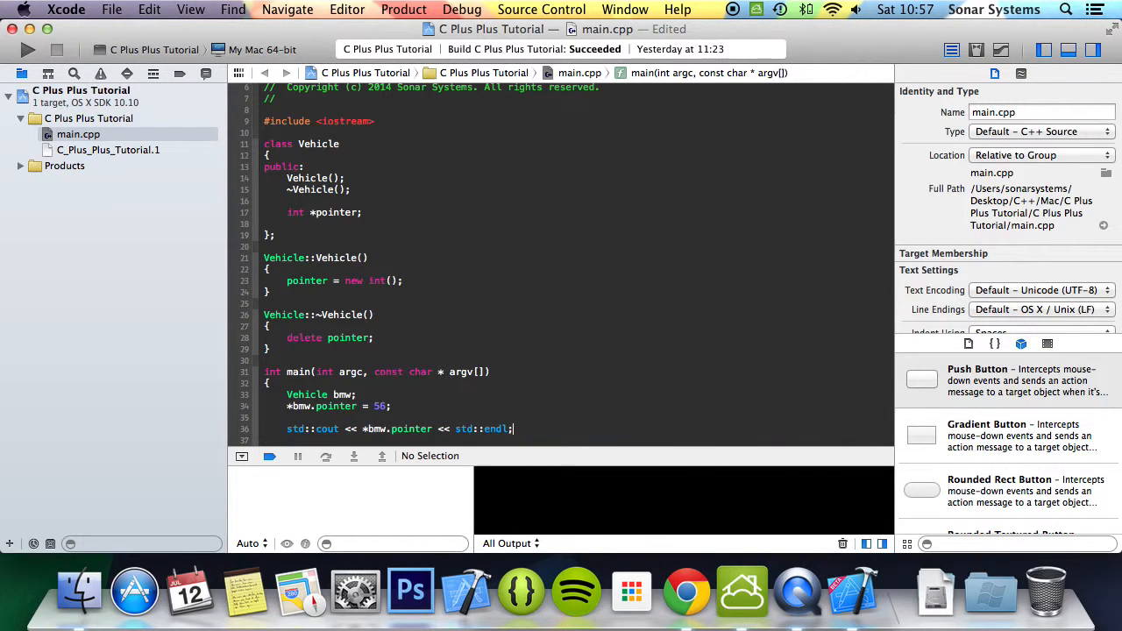
{"action": "left_click", "coordinate": [28, 50]}
{"action": "type", "text": "bmw.~Vehicle();"}
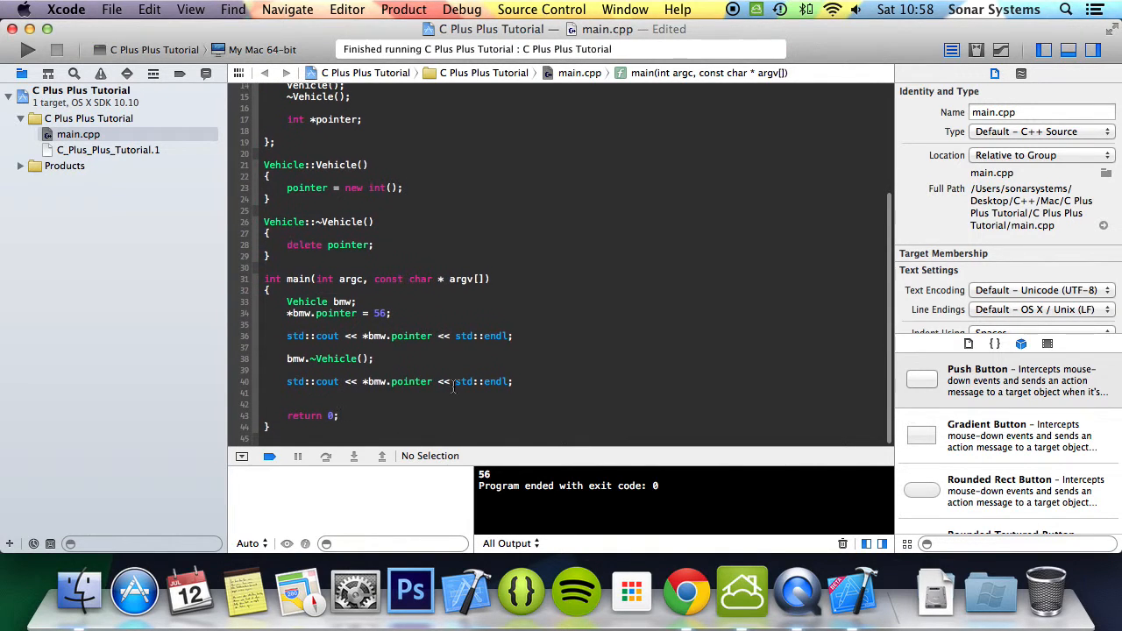
Run with the explicit bmw.~Vehicle() call, then run again after commenting out the second print
{"action": "left_click", "coordinate": [28, 49]}
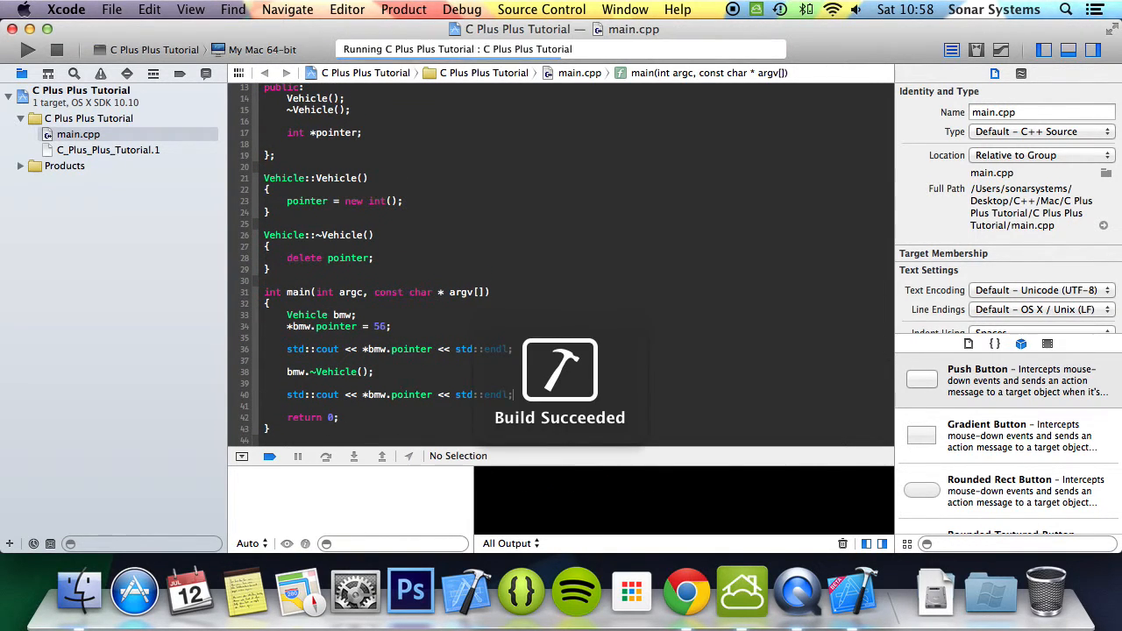
{"action": "left_click", "coordinate": [28, 49]}
{"action": "type", "text": "// "}
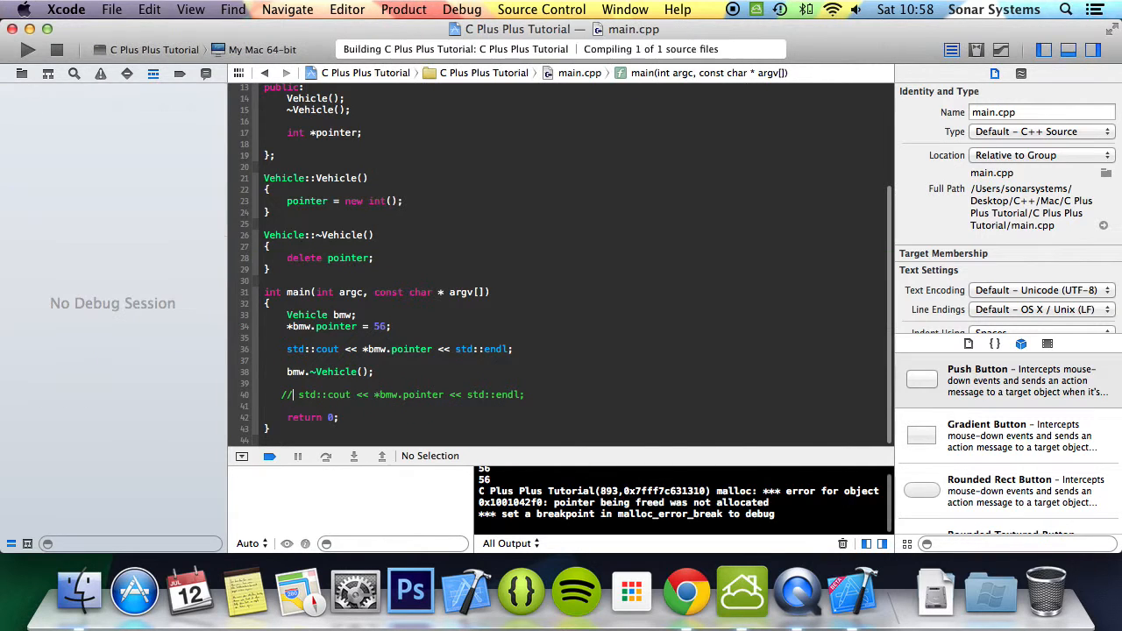
Set pointer to nullptr in the destructor, stop the paused run, and rerun with the print restored
{"action": "left_click", "coordinate": [28, 49]}
{"action": "type", "text": "po"}
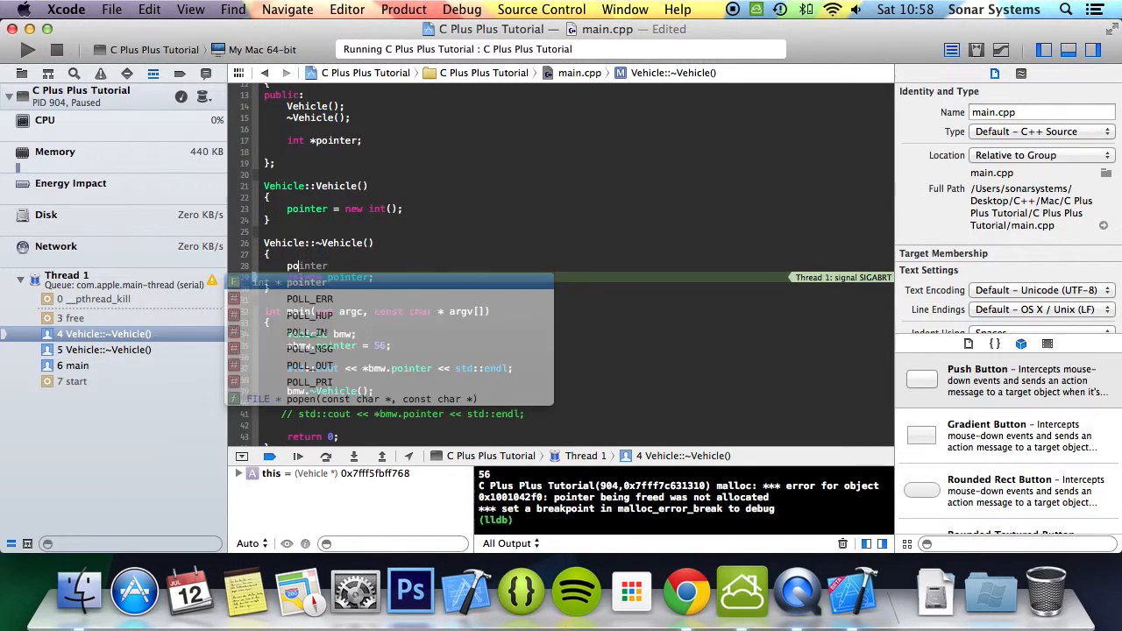
{"action": "type", "text": "nullptr"}
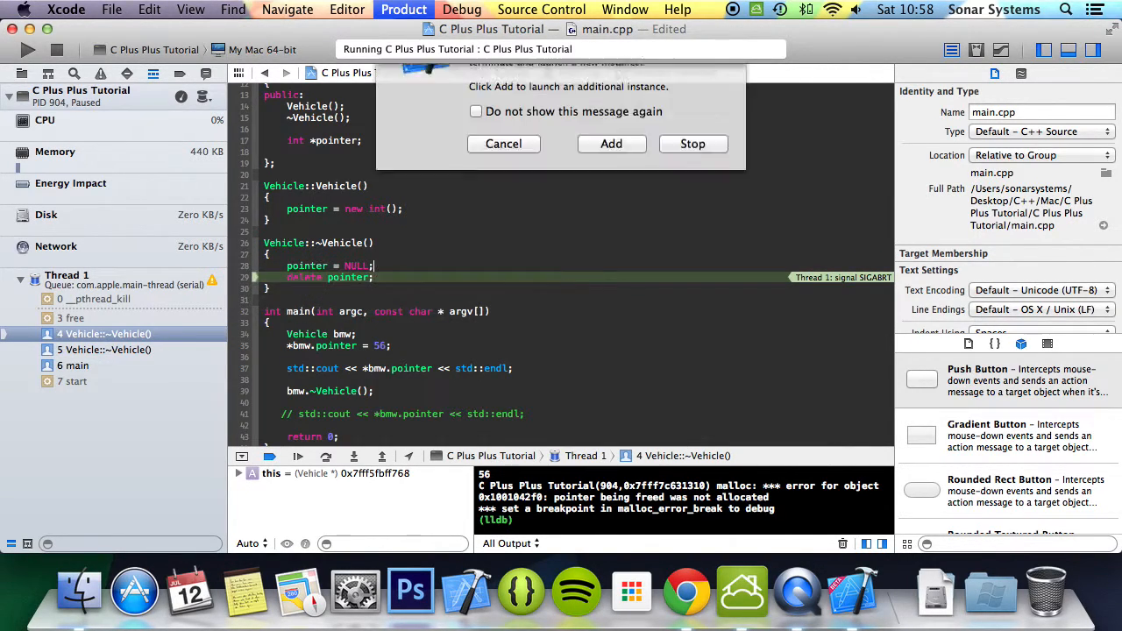
{"action": "left_click", "coordinate": [693, 144]}
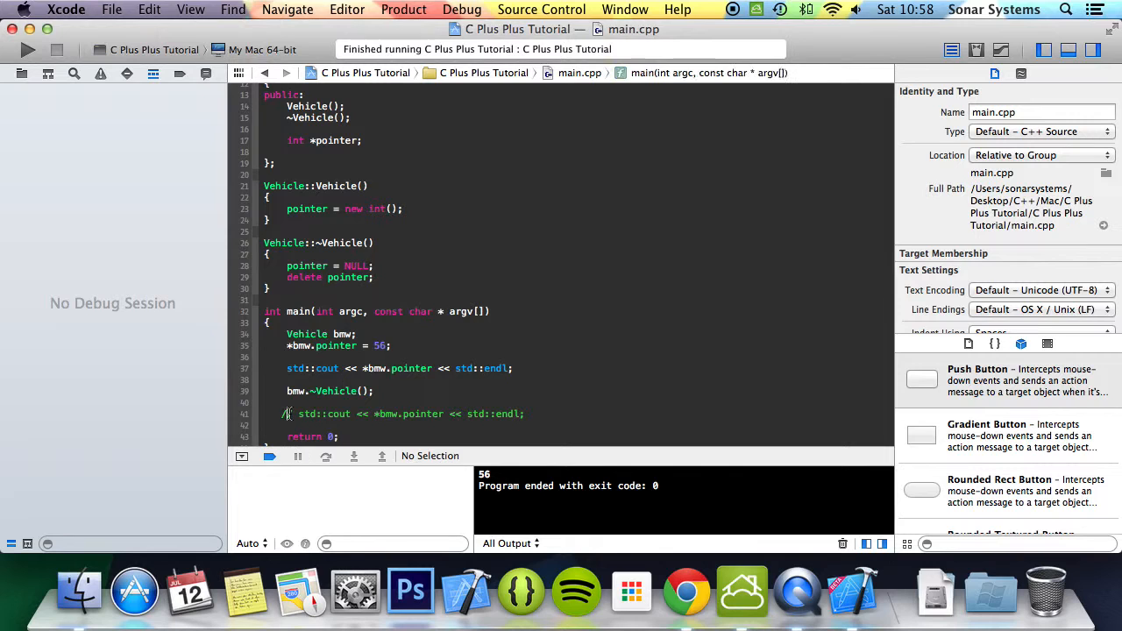
{"action": "left_click", "coordinate": [28, 49]}
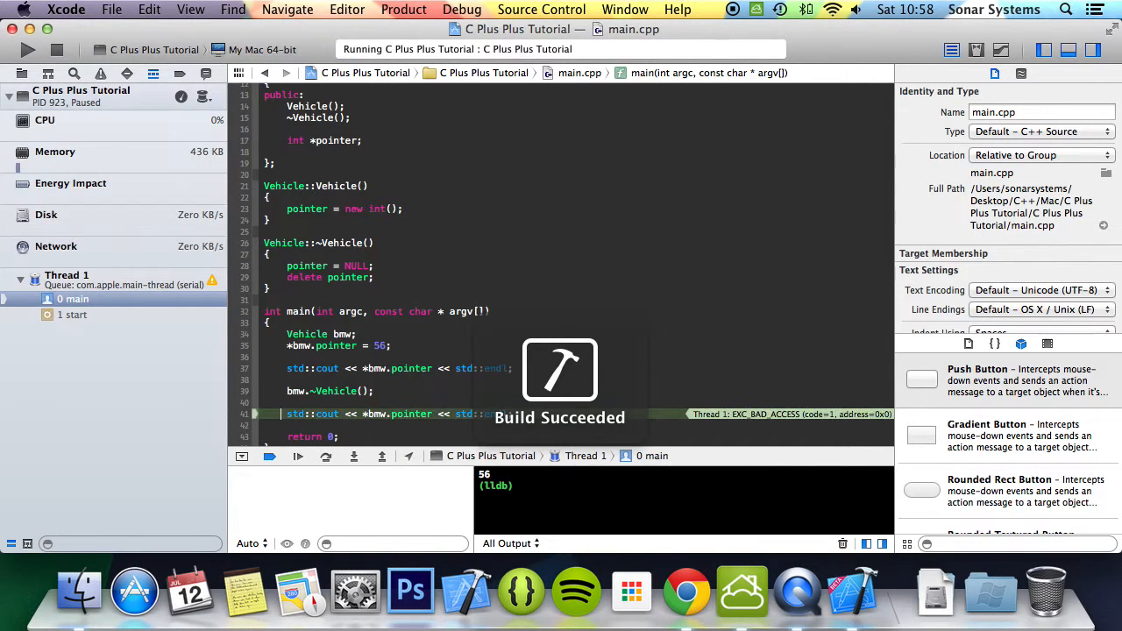